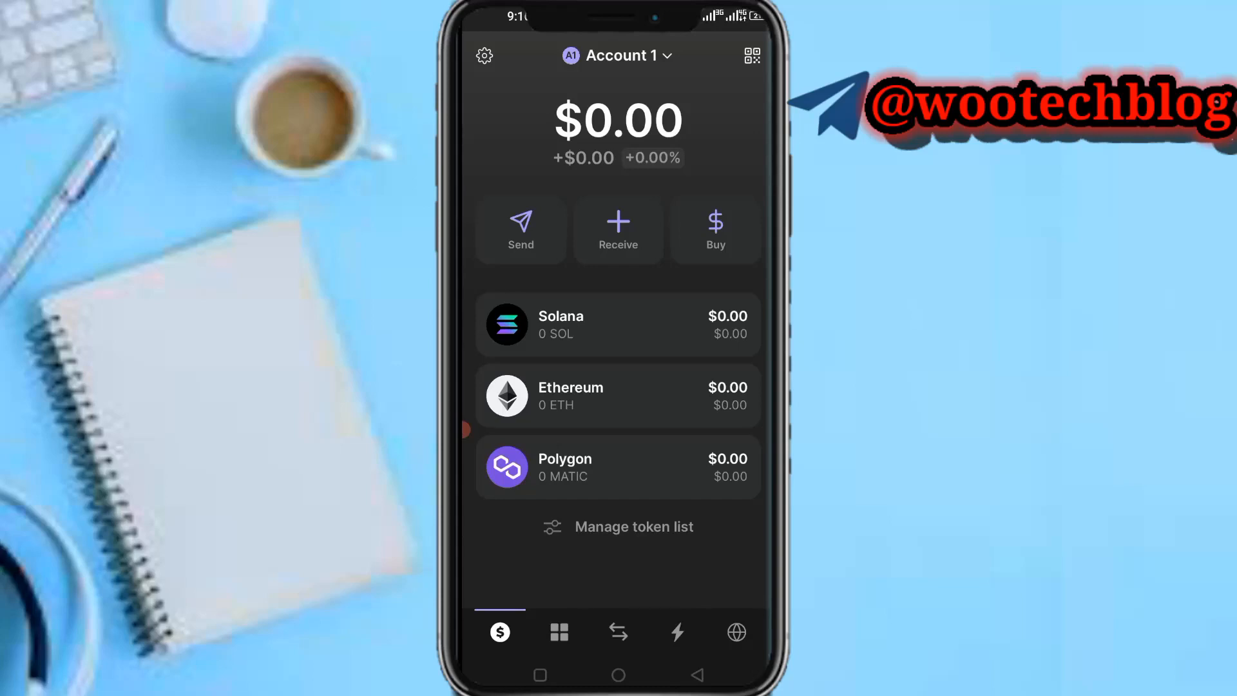
- Choose Solana from the Buy list to reach the Buy SOL amount screen
click(715, 229)
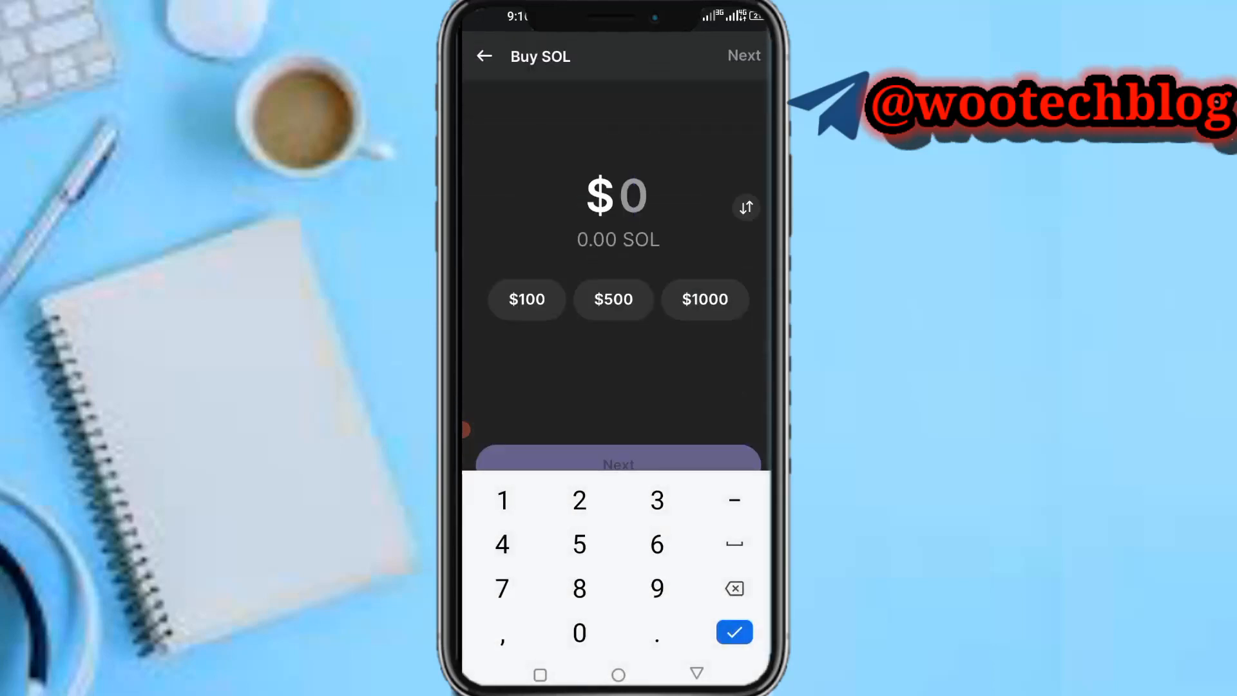
- Back out of the SOL purchase flow and switch to the Swap screen with Solana as source
click(526, 298)
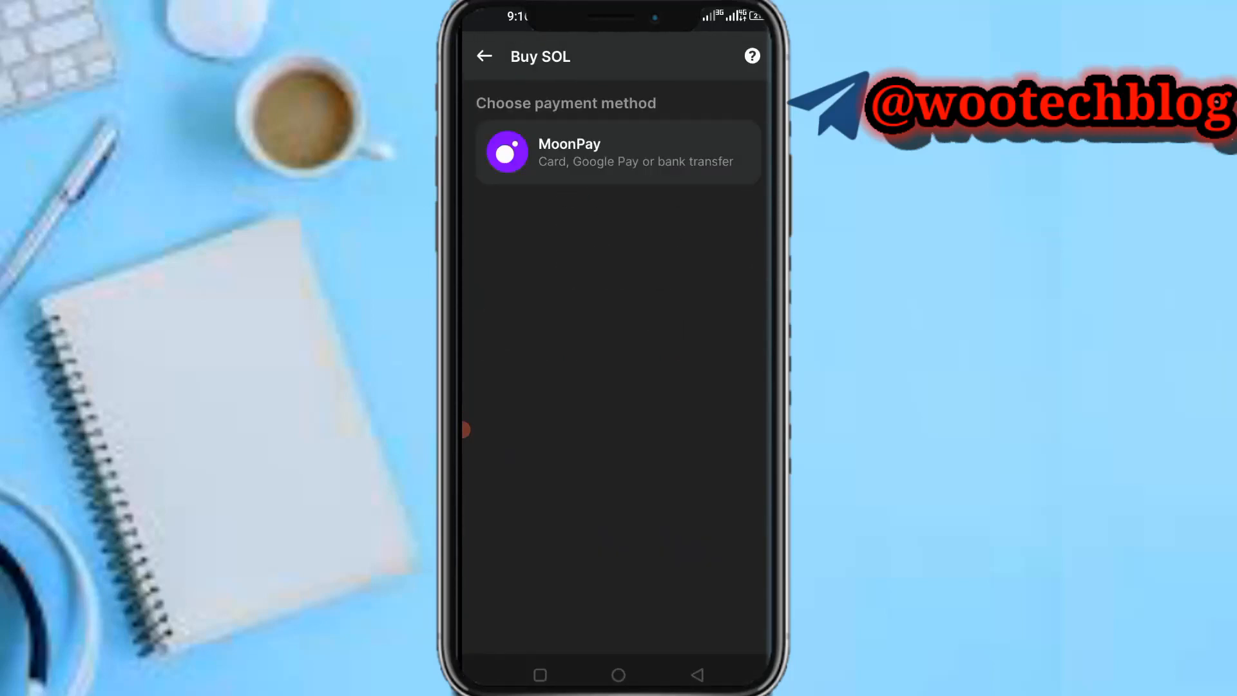
click(485, 55)
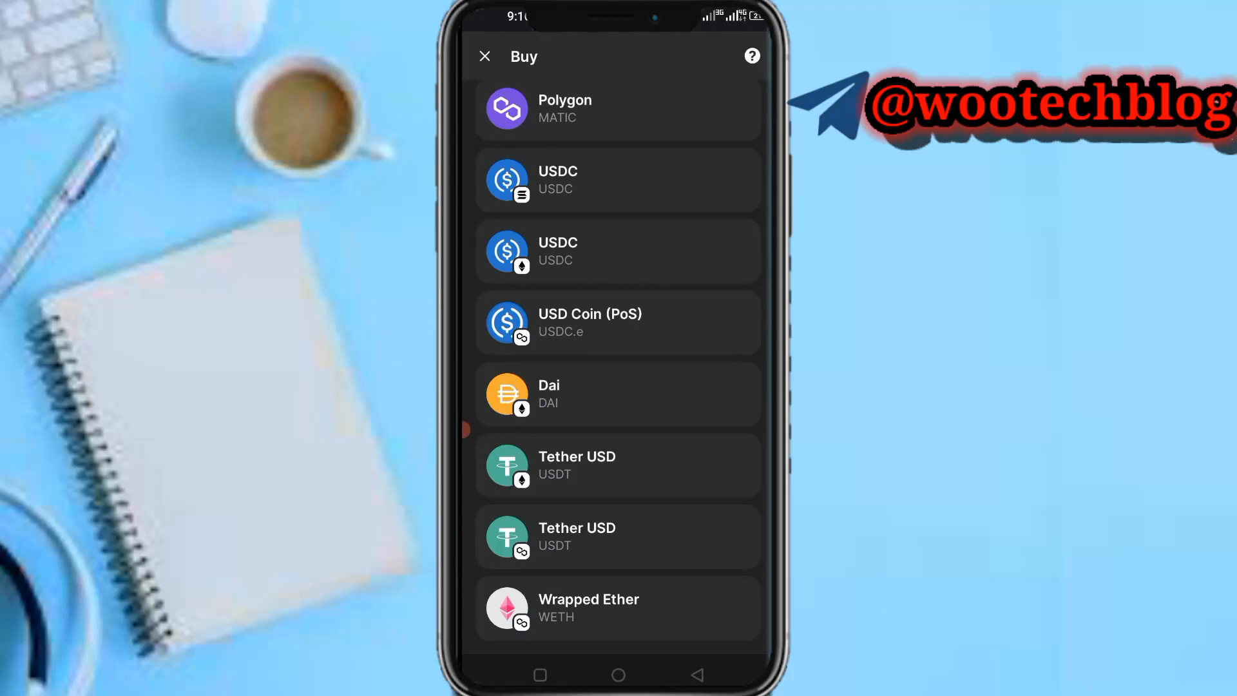
click(484, 55)
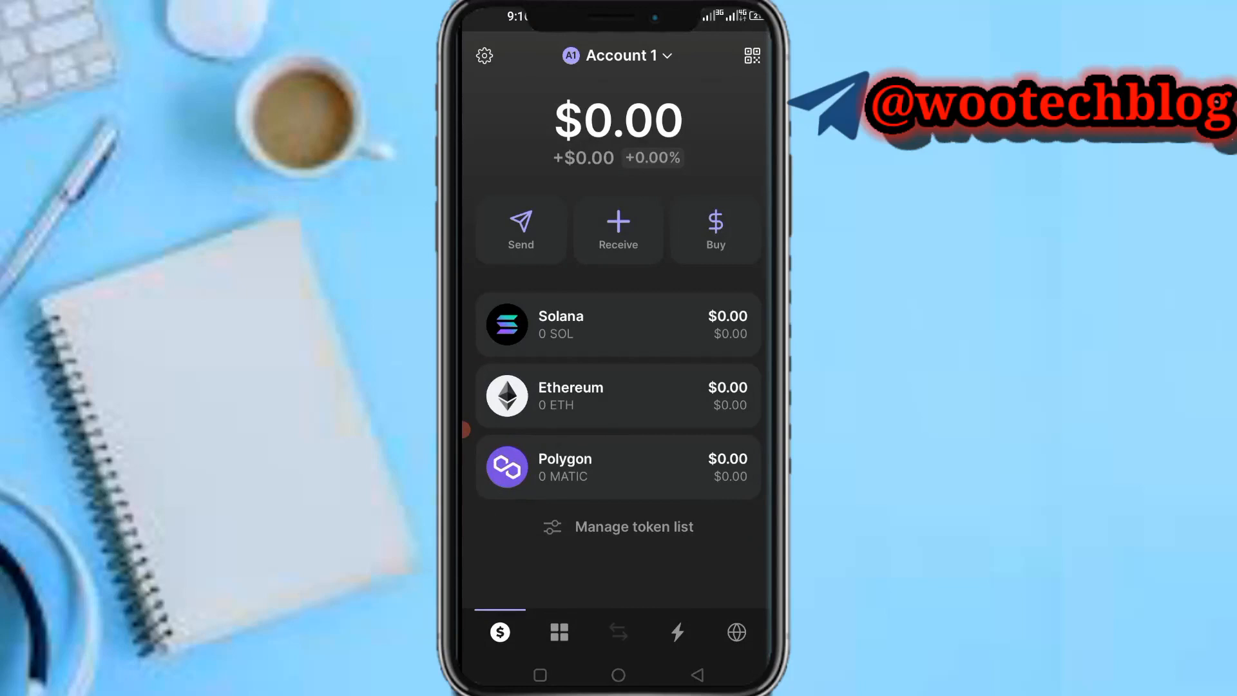
click(617, 631)
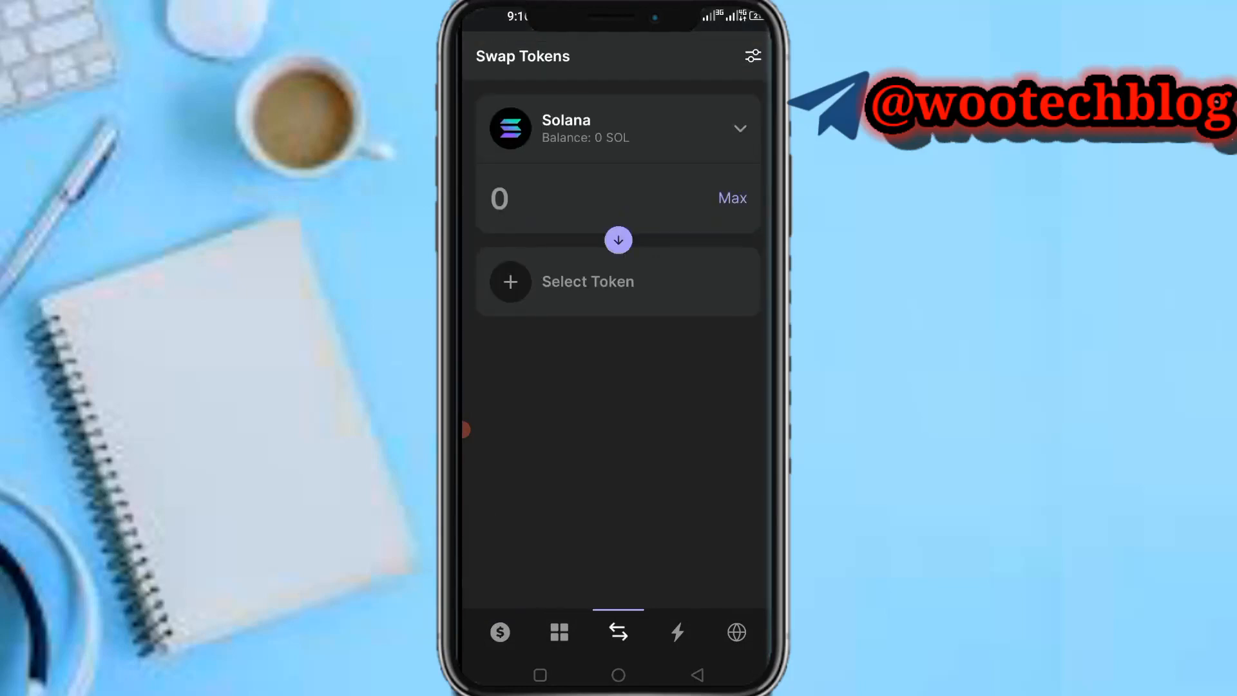
- Check the You Pay token list and return, keeping Solana as the paying token
click(751, 56)
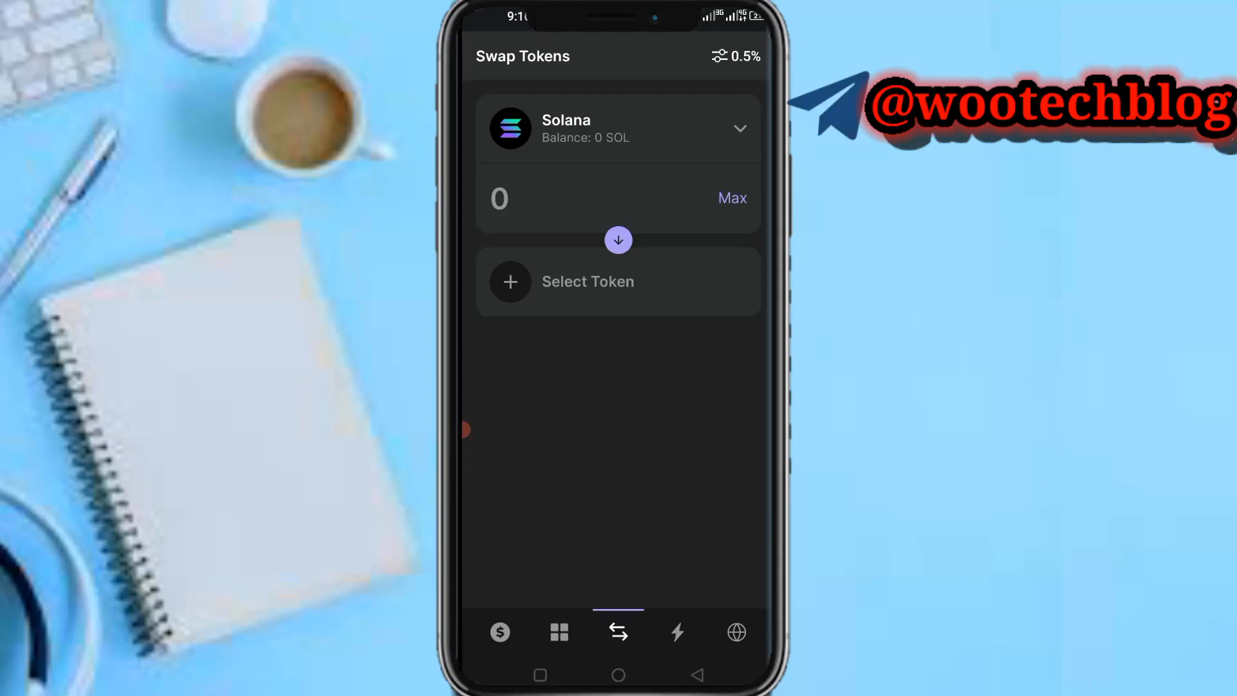
click(617, 127)
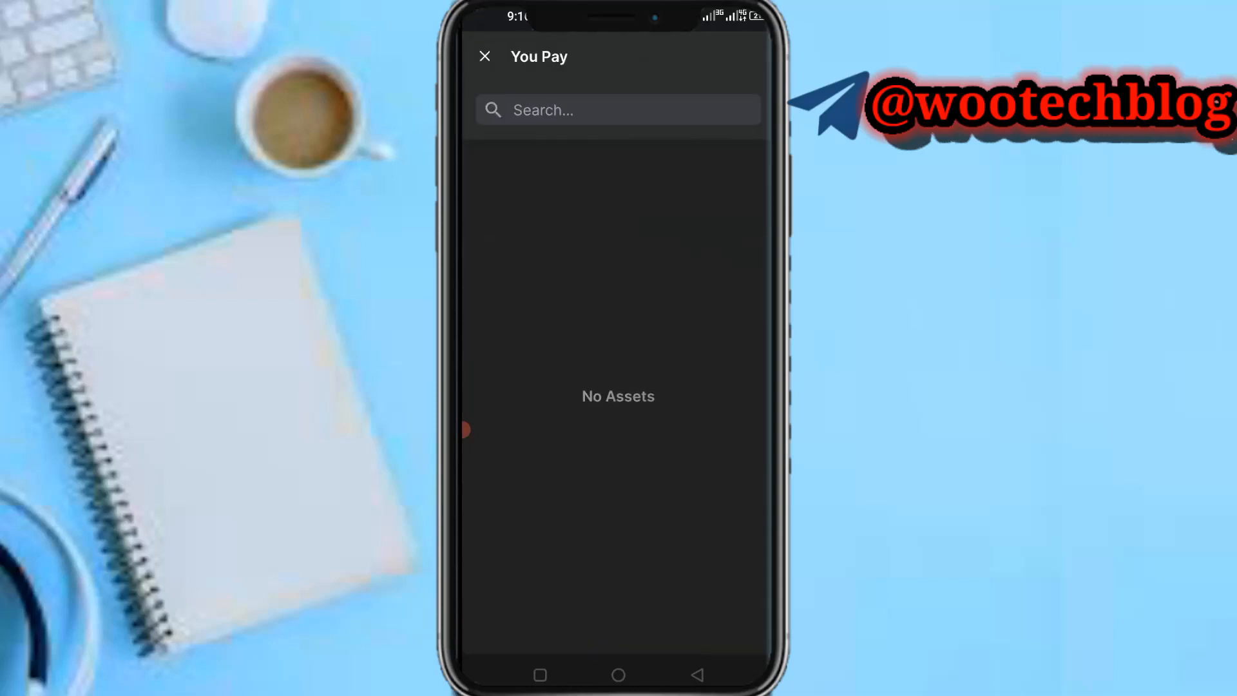
click(486, 55)
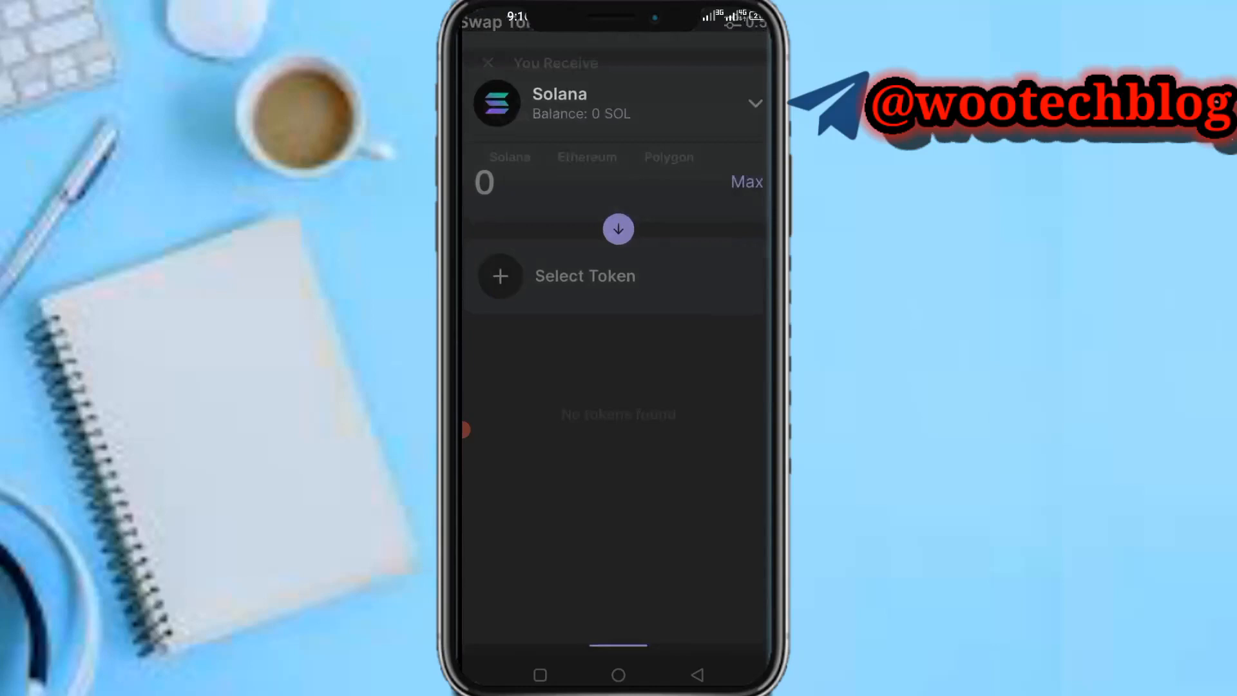
- Pick dogwifhat as the received token and enter 10 SOL to pay
click(583, 275)
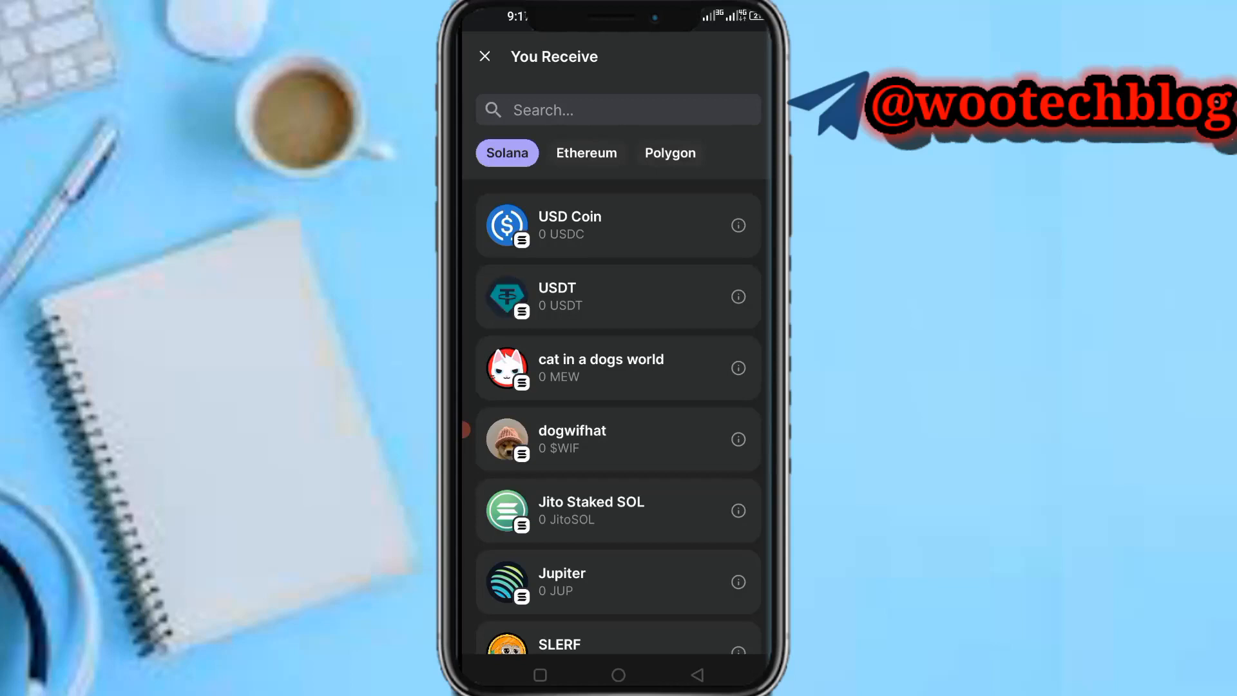
click(617, 438)
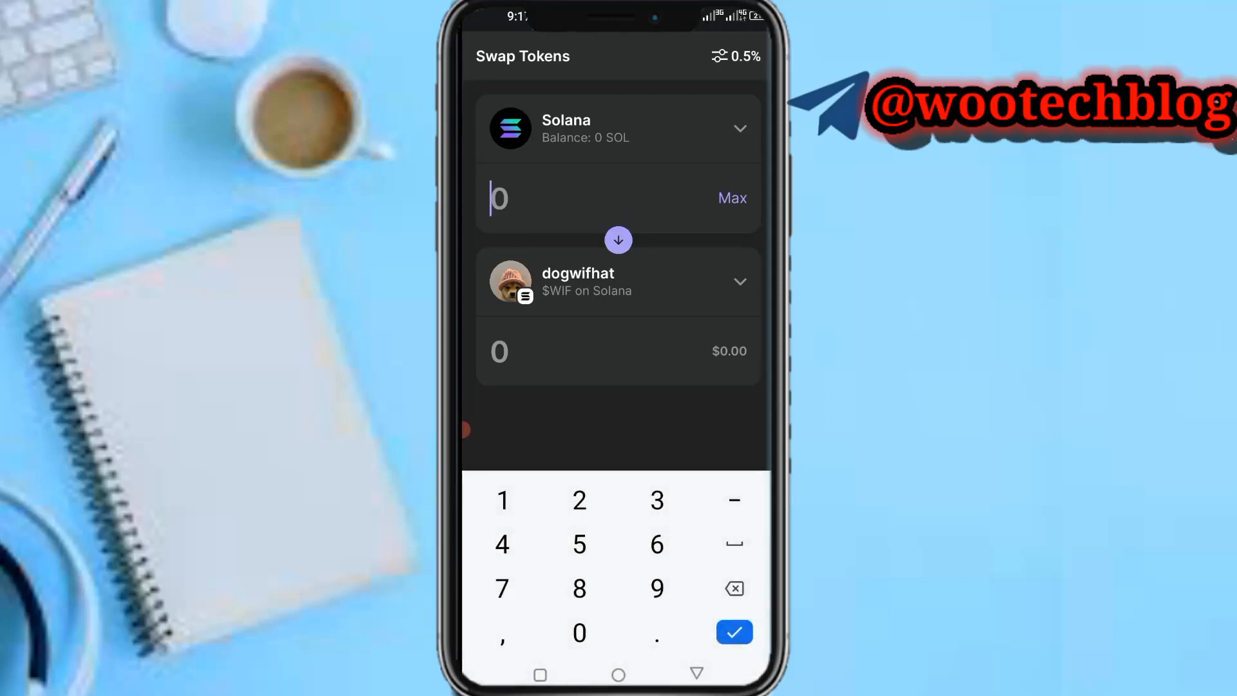
text(10)
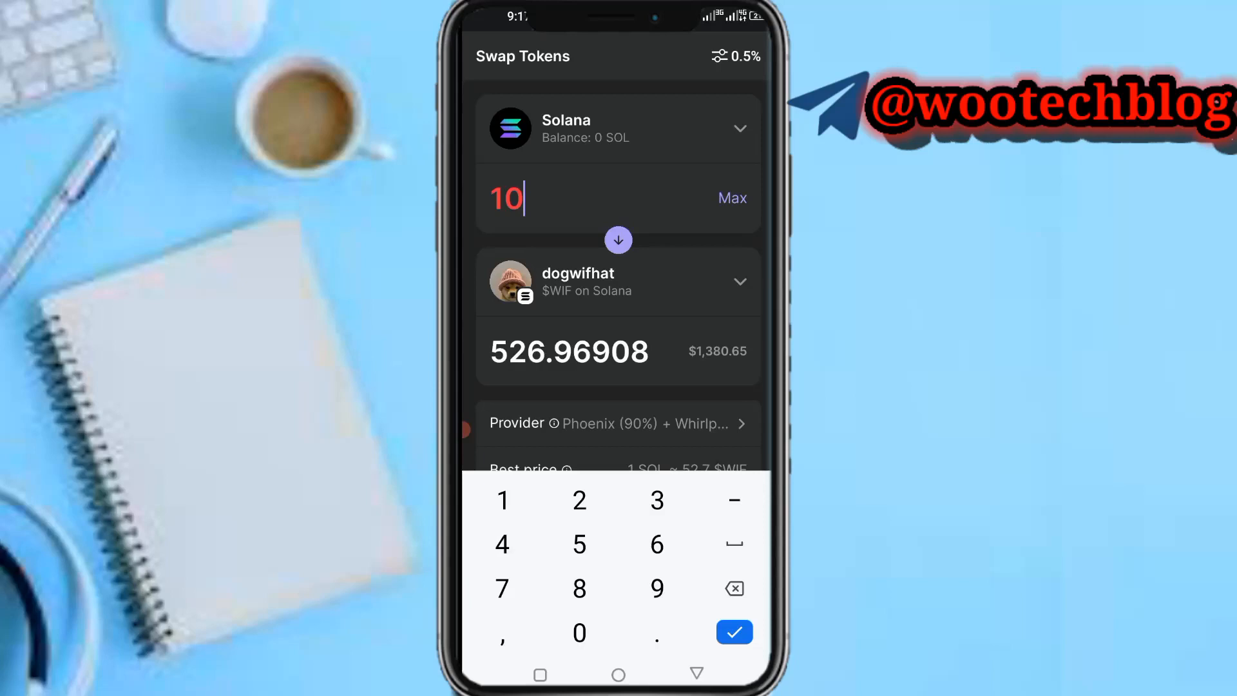
- Confirm the 10 SOL amount to show the WIF quote, best price and Review Order
click(733, 632)
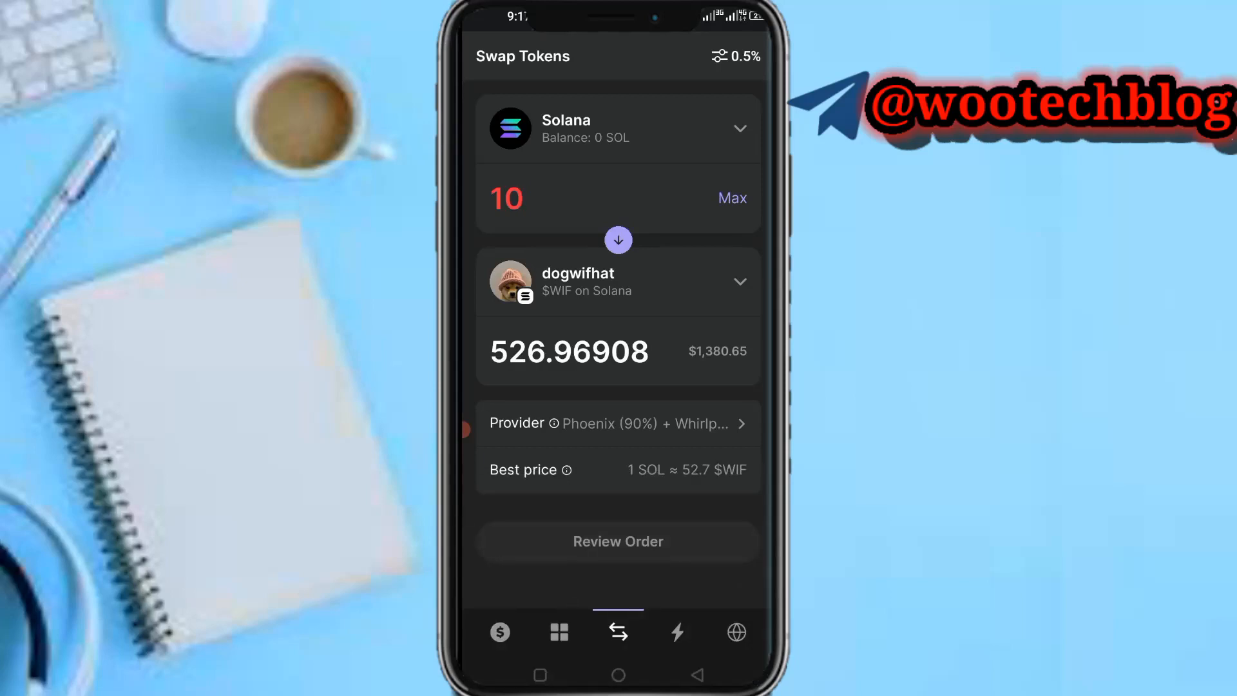